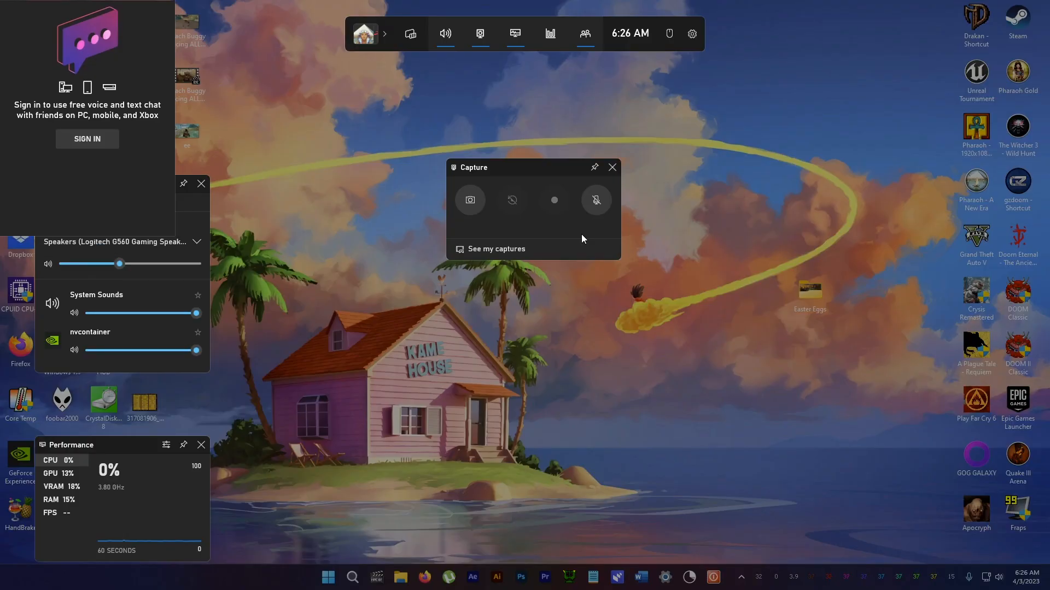
pyautogui.moveTo(692, 33)
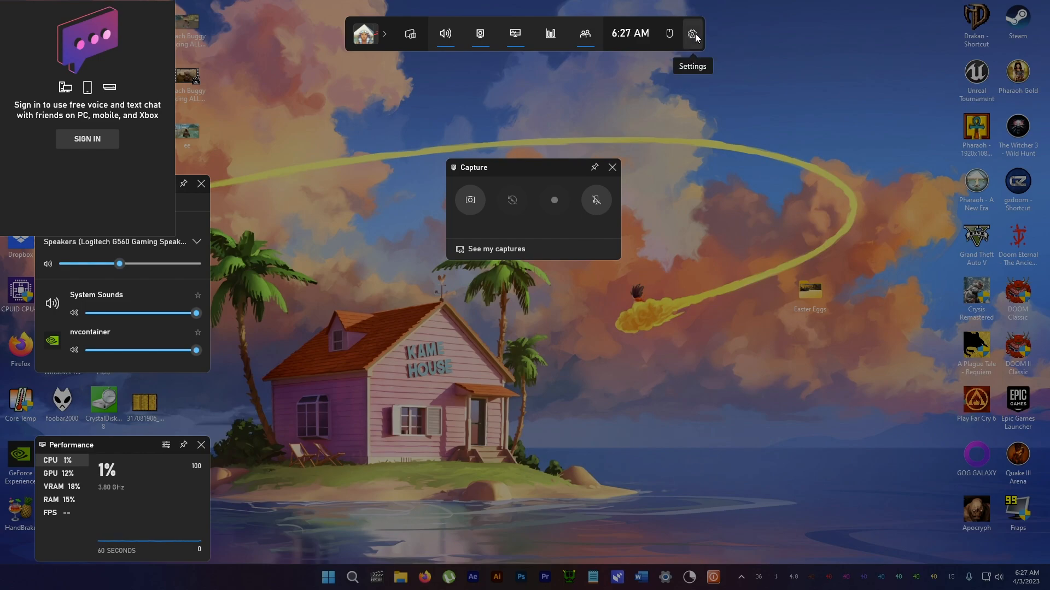
# Open Xbox Game Bar settings from the toolbar gear, landing on the General page
pyautogui.click(692, 34)
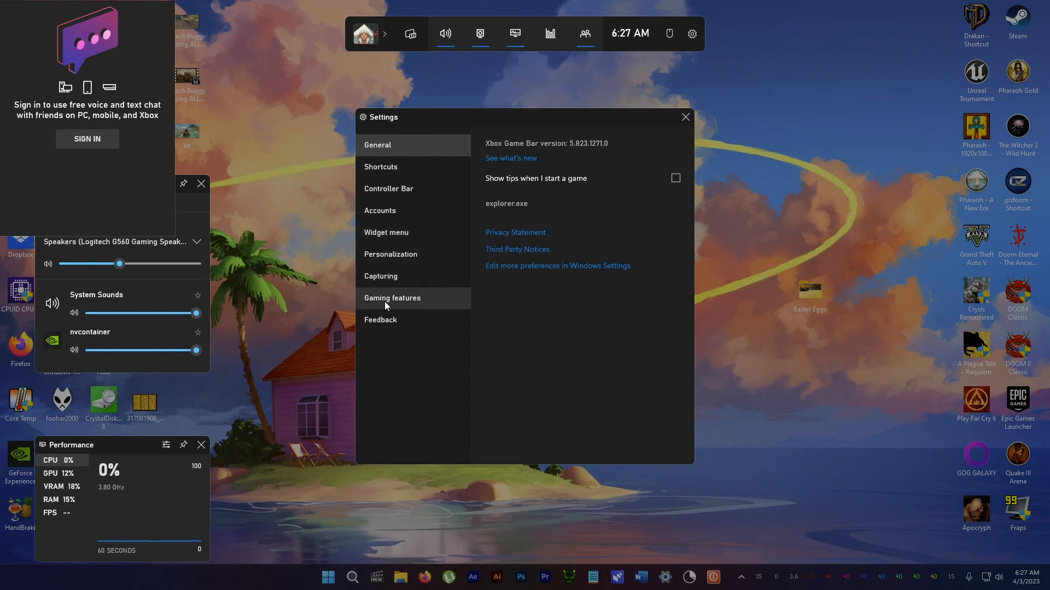
# Show the Gaming features page with DirectX 12 Ultimate and per-drive DirectStorage support
pyautogui.click(392, 298)
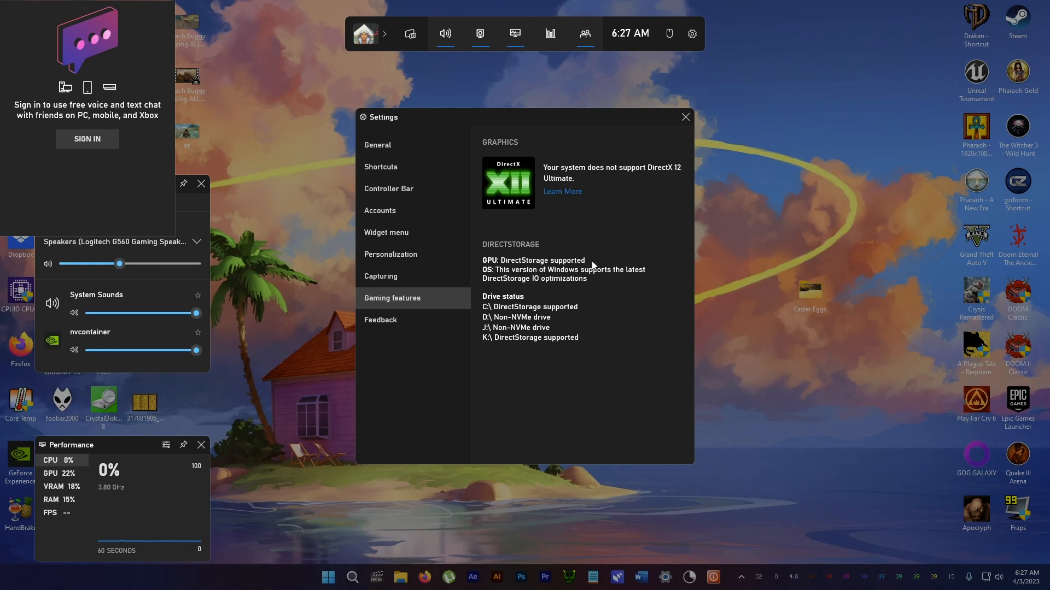
pyautogui.moveTo(619, 266)
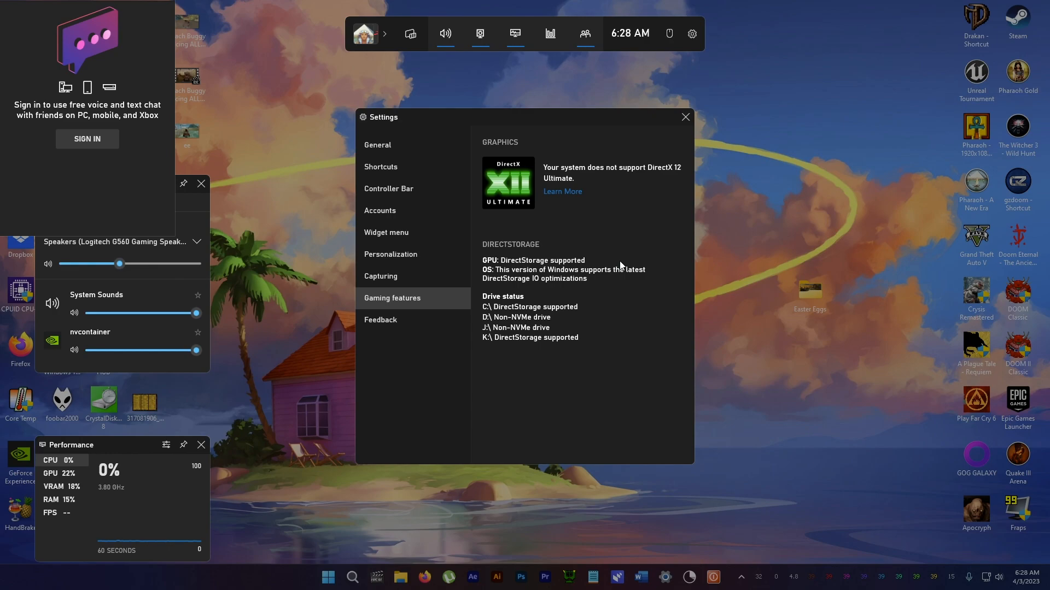
pyautogui.moveTo(495, 277)
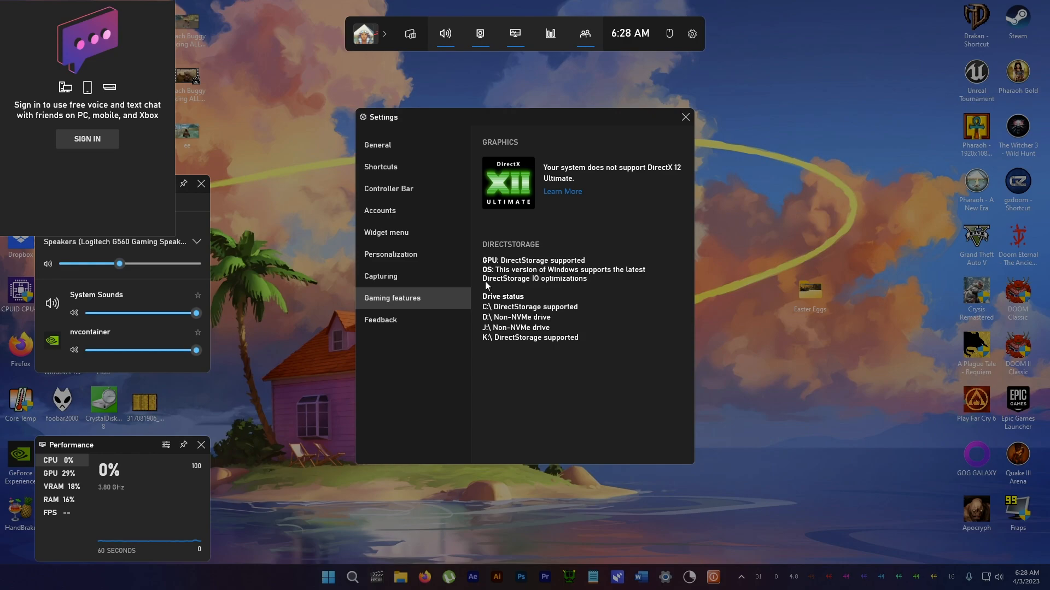
pyautogui.moveTo(485, 302)
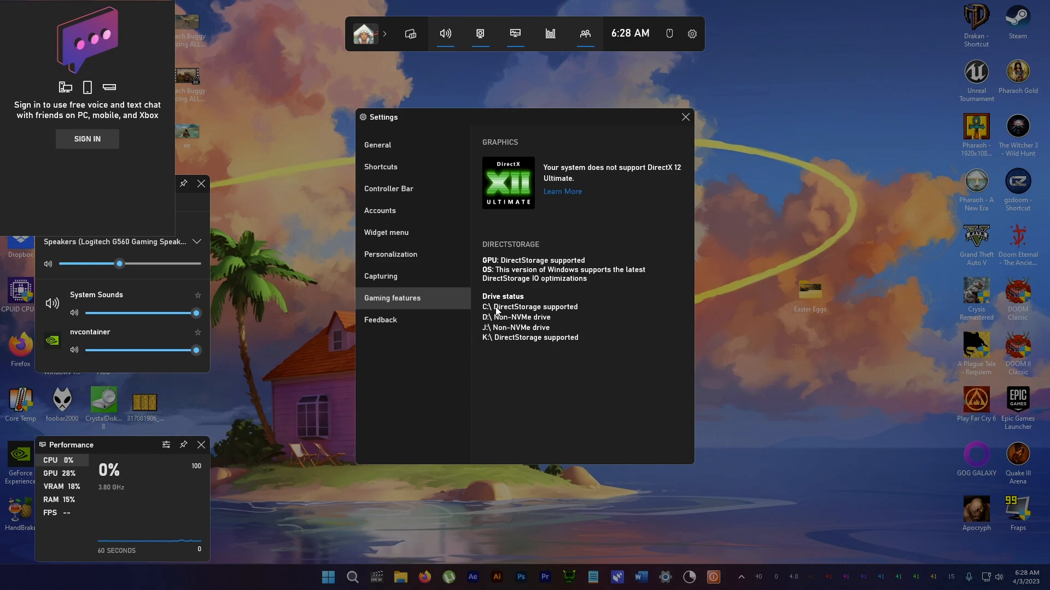
pyautogui.moveTo(529, 315)
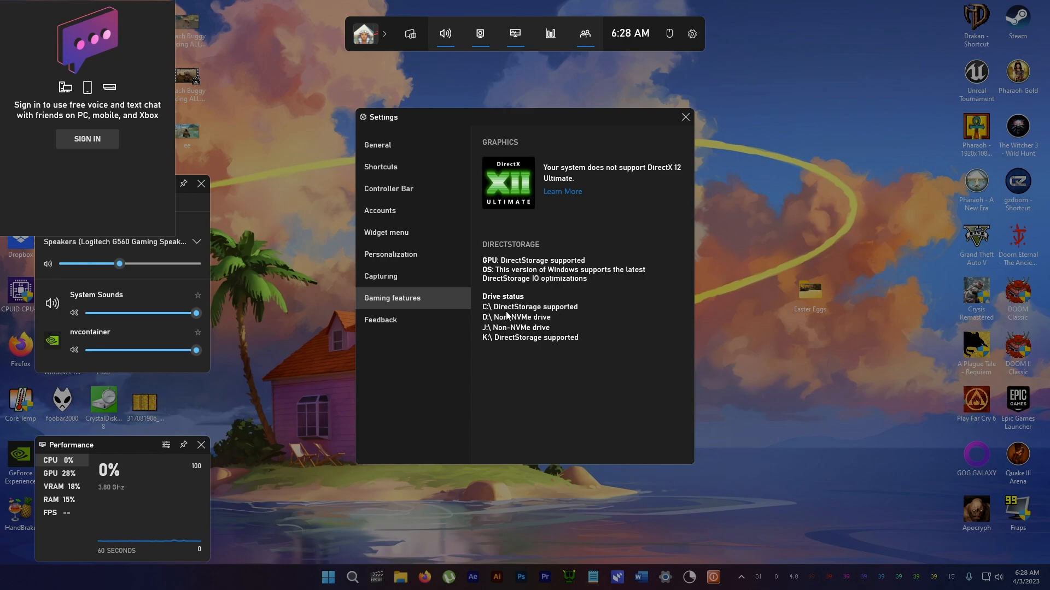
pyautogui.moveTo(487, 329)
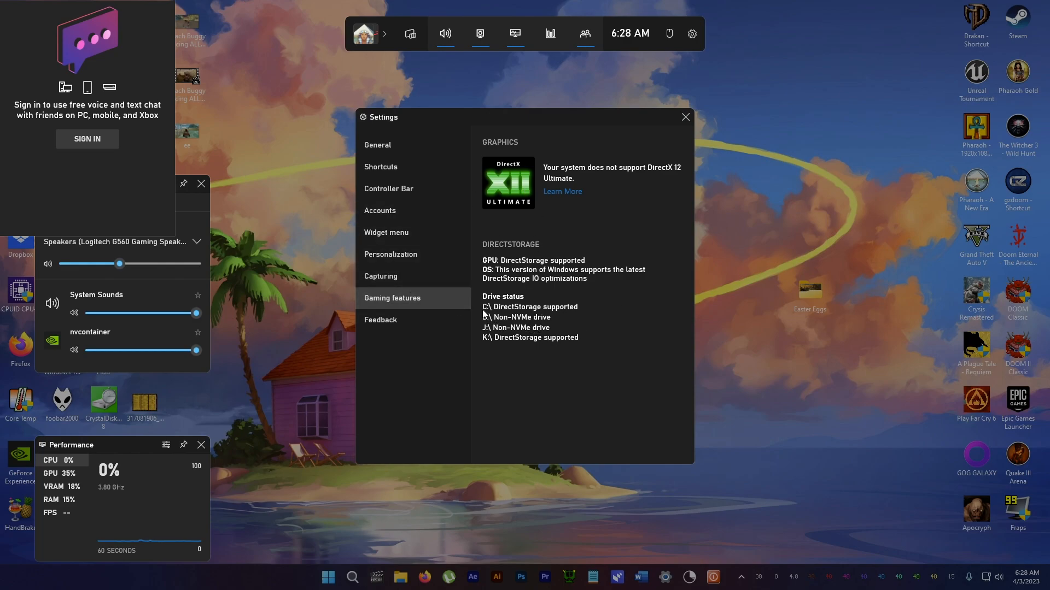
pyautogui.moveTo(549, 254)
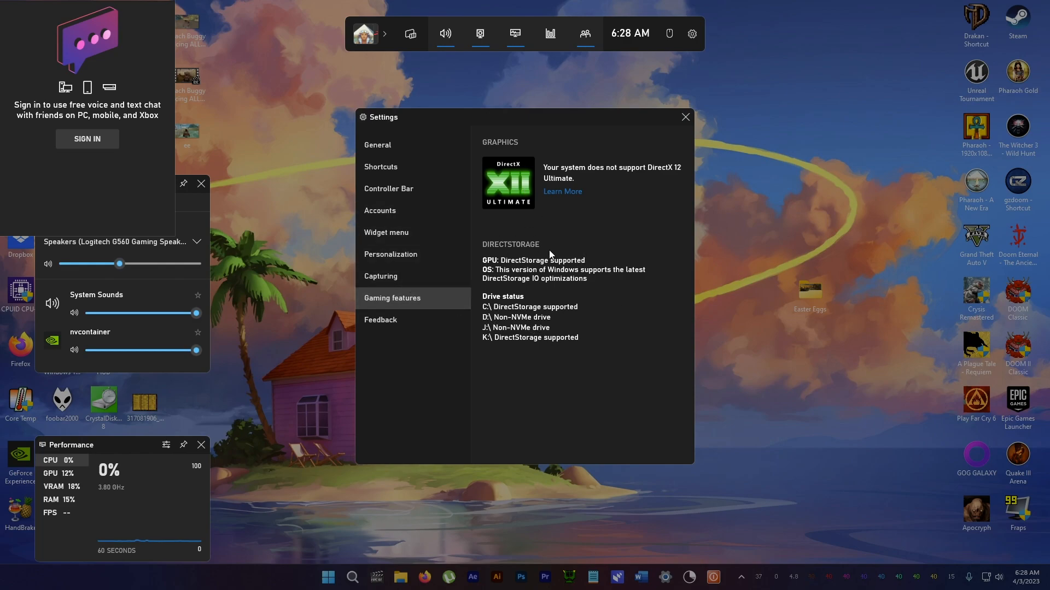